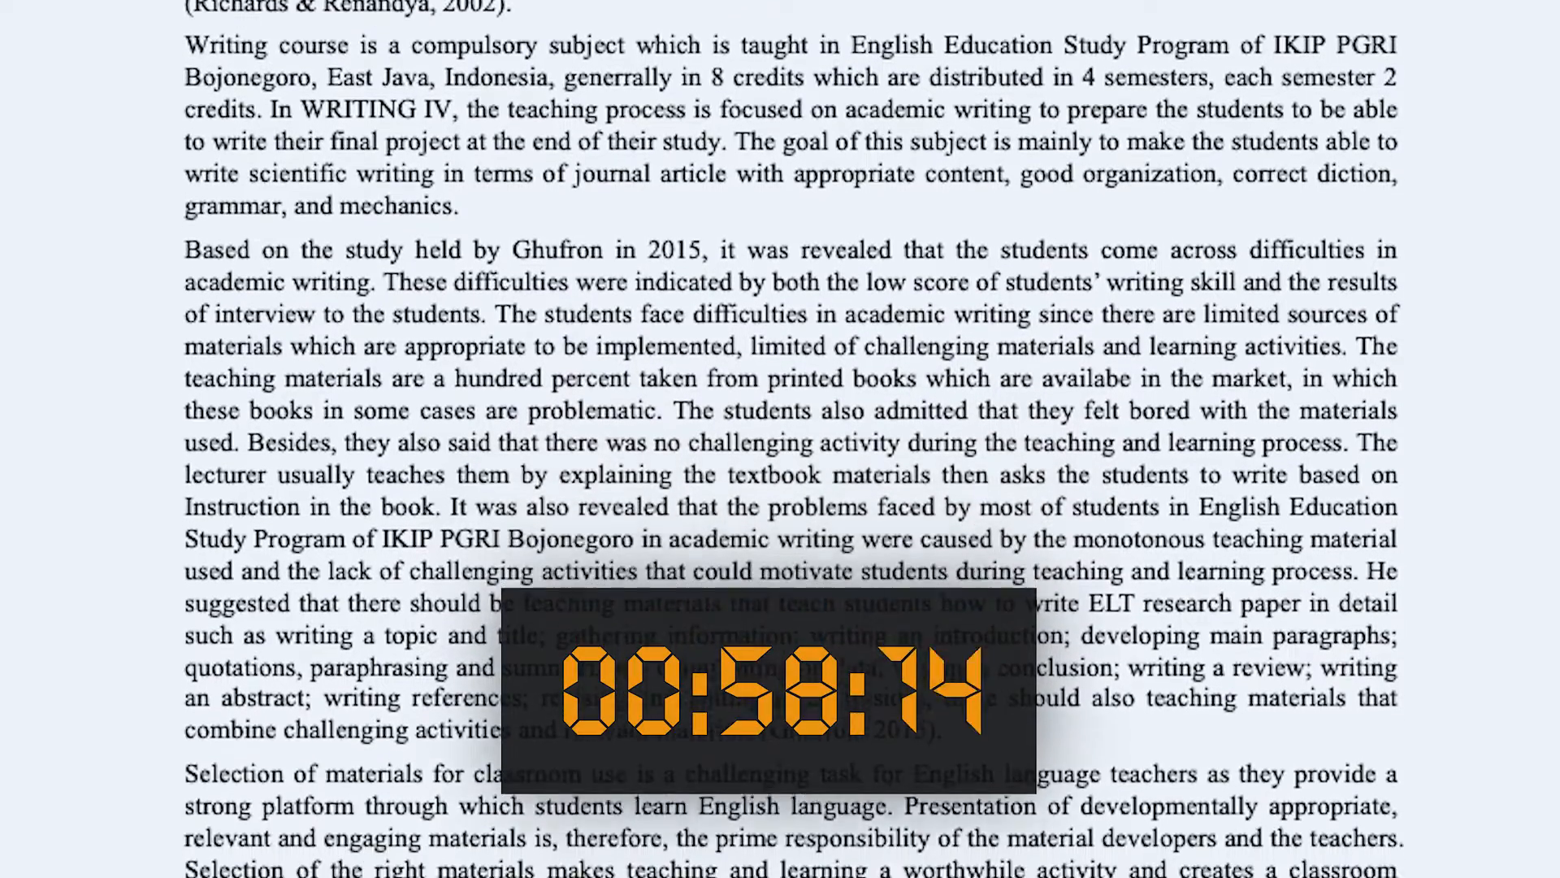
Reveal the help text for the Forced Lesson Timer setting via its ? icon, leaving the option off.
{"action": "scroll", "scroll_direction": "down", "scroll_amount": 3}
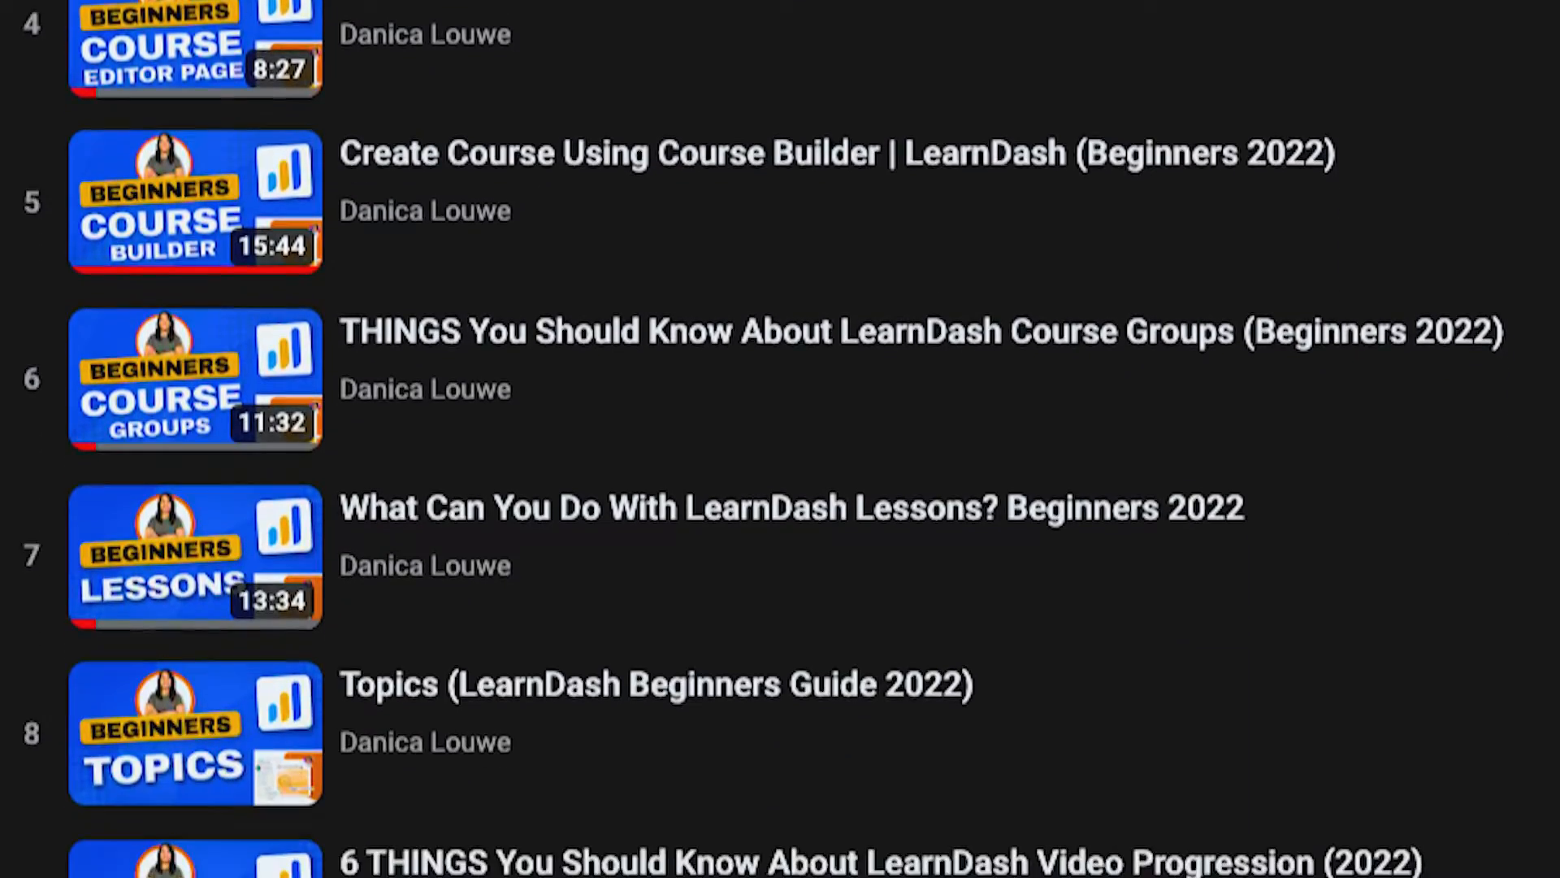
{"action": "scroll", "scroll_direction": "down", "scroll_amount": 3}
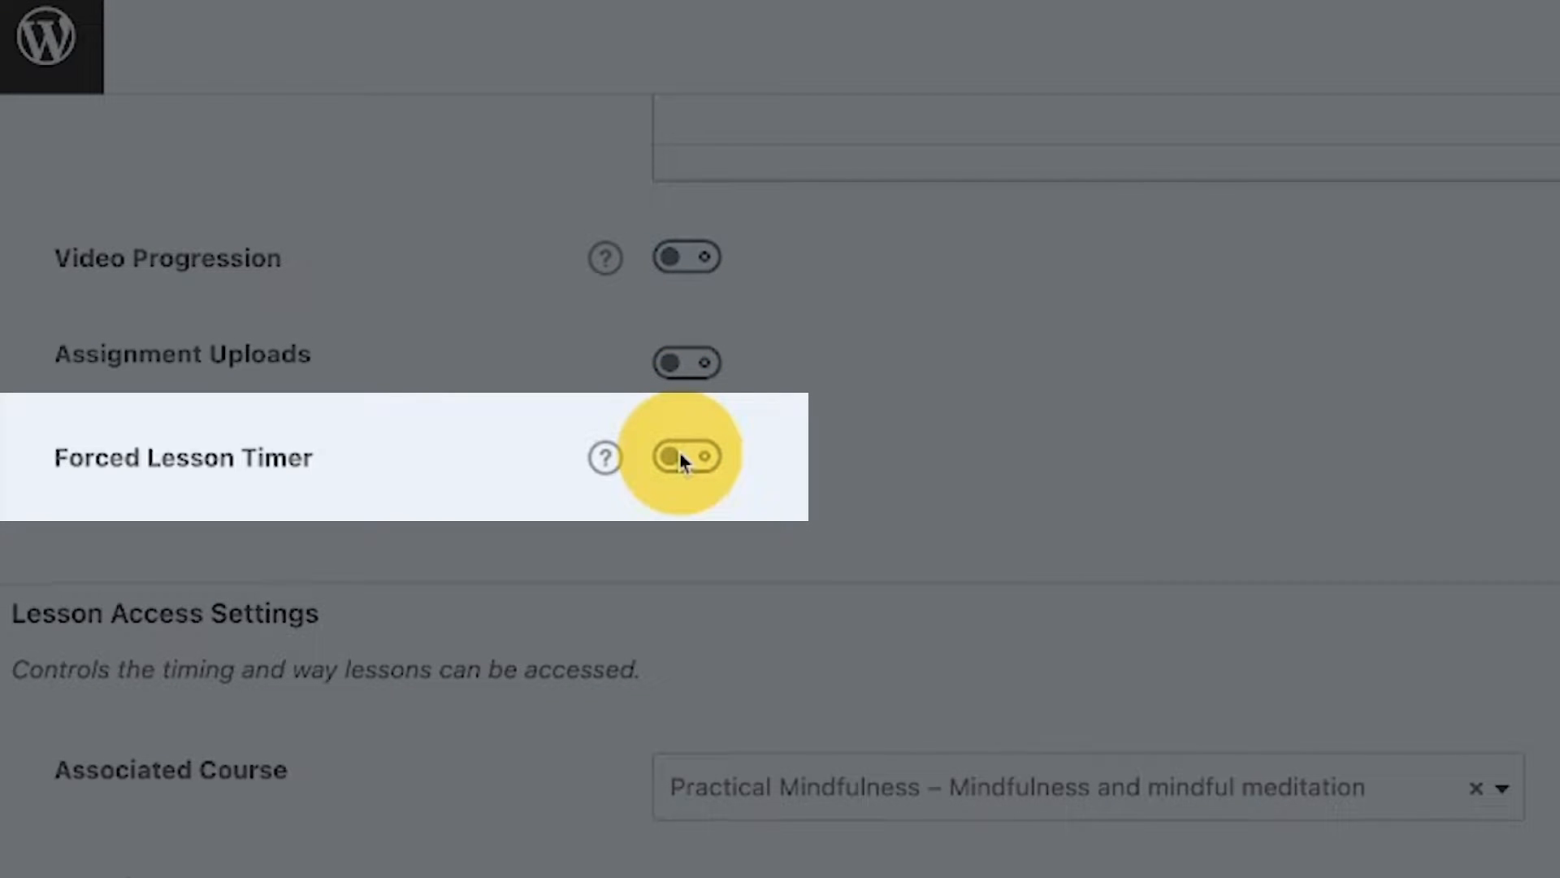
{"action": "left_click", "coordinate": [686, 456]}
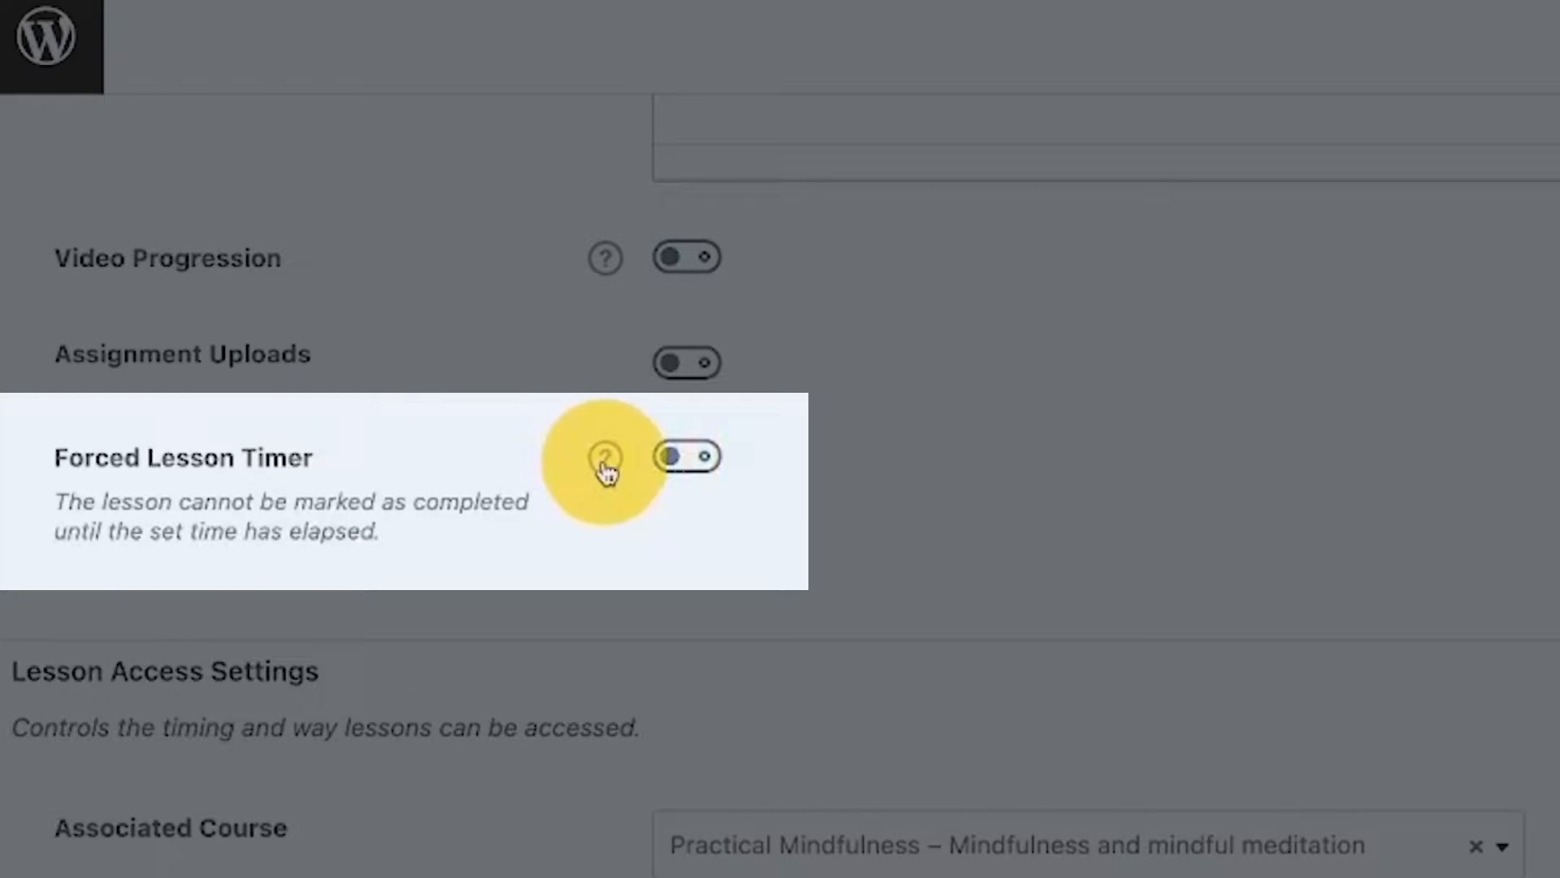
{"action": "left_click", "coordinate": [686, 455]}
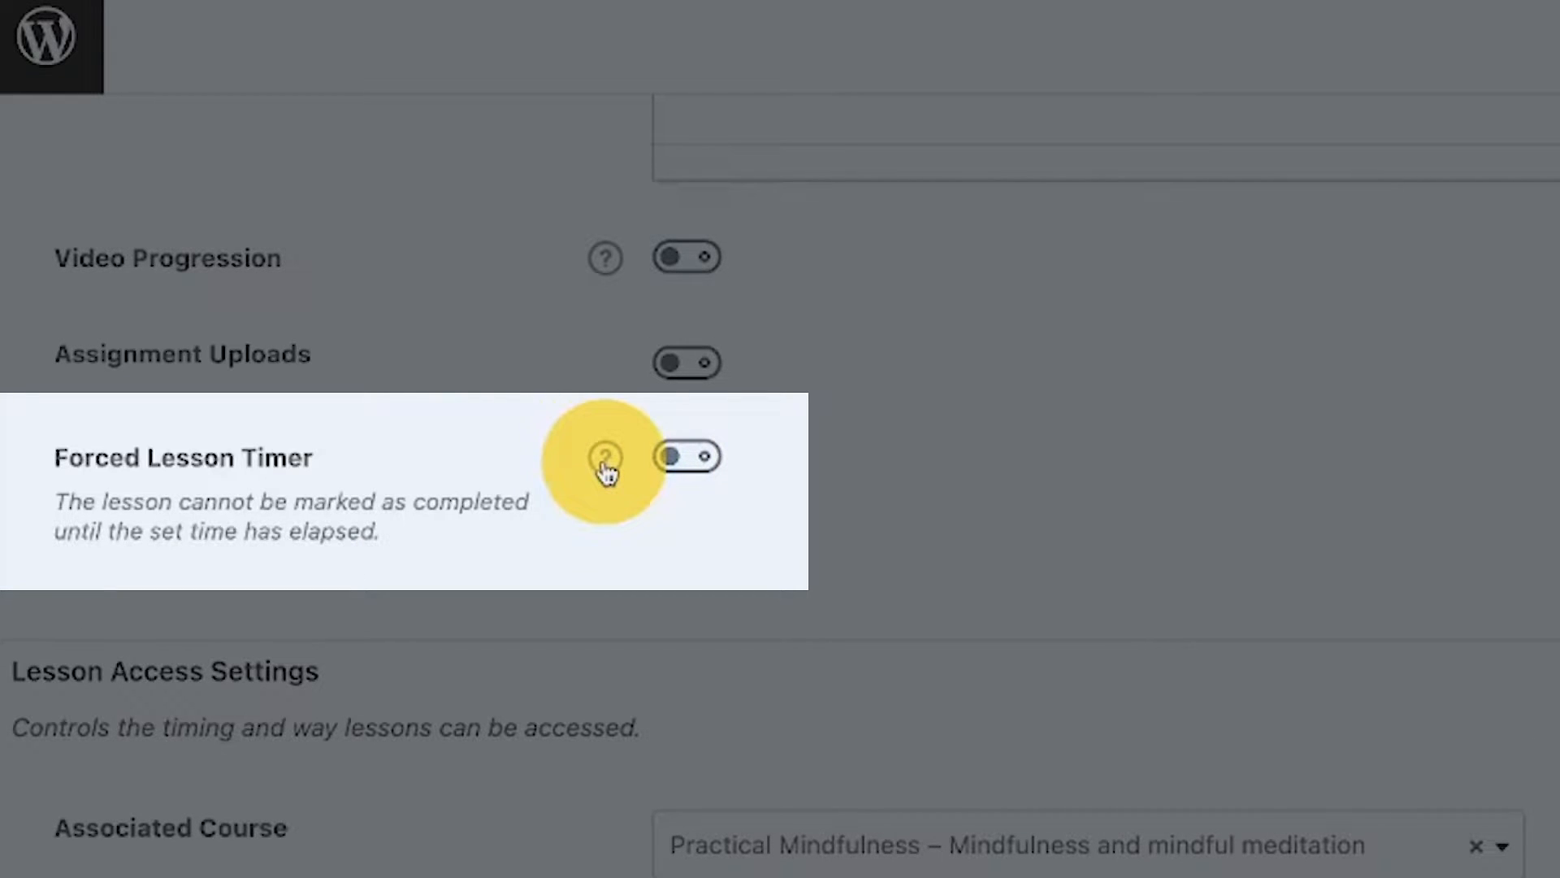